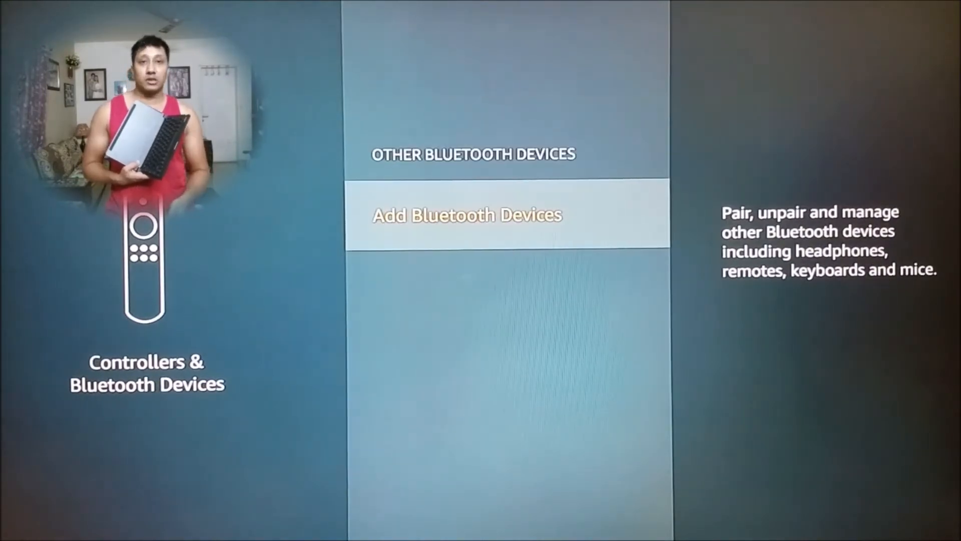
Step: Select Add Bluetooth Devices so the Belkin Bluetooth Keyboard appears as discoverable
left_click(464, 214)
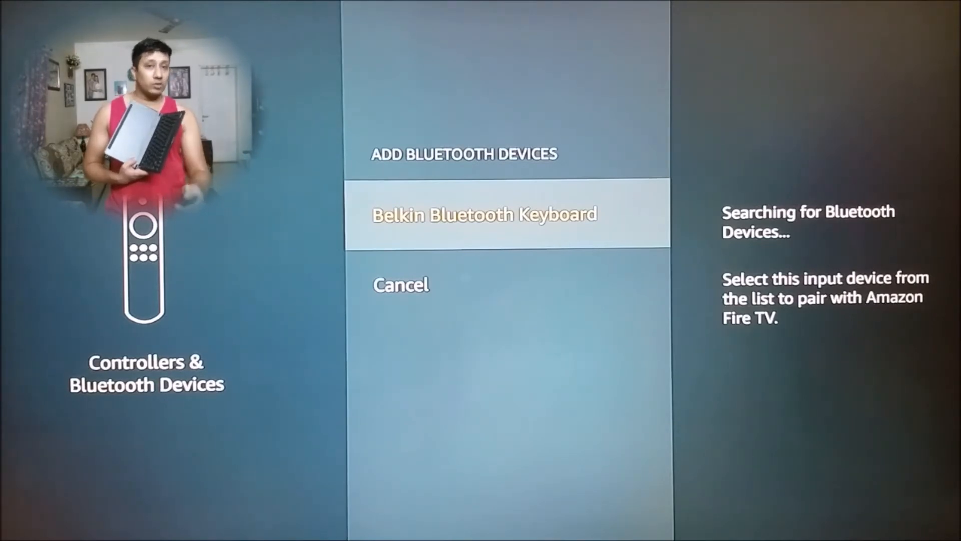
Step: Pair the Belkin Bluetooth Keyboard, confirm it lists as Type Keyboard, and return to Settings
left_click(485, 214)
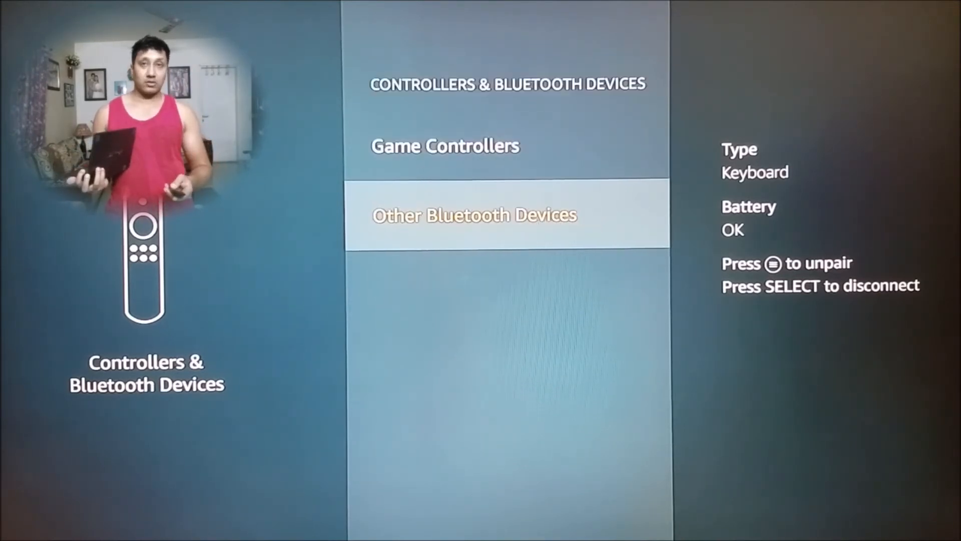
key("Back")
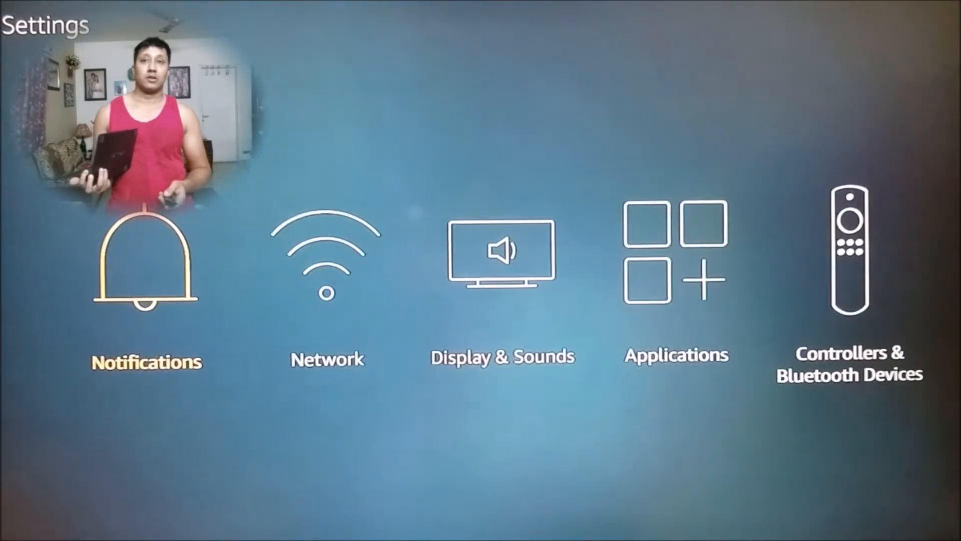